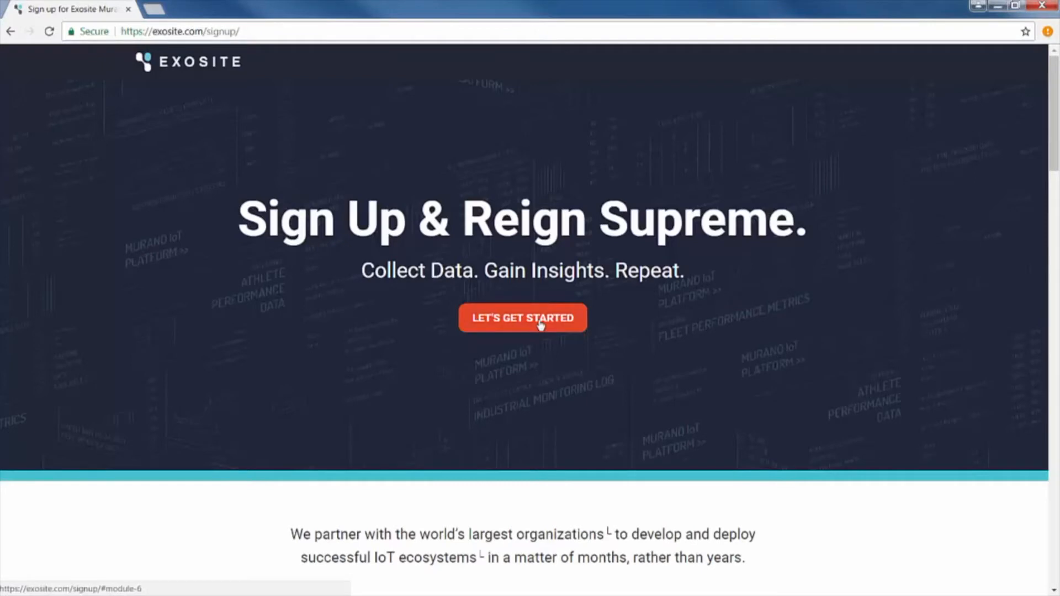
- Continue from the sign-up page to the Exosite sign-in page
left_click(523, 318)
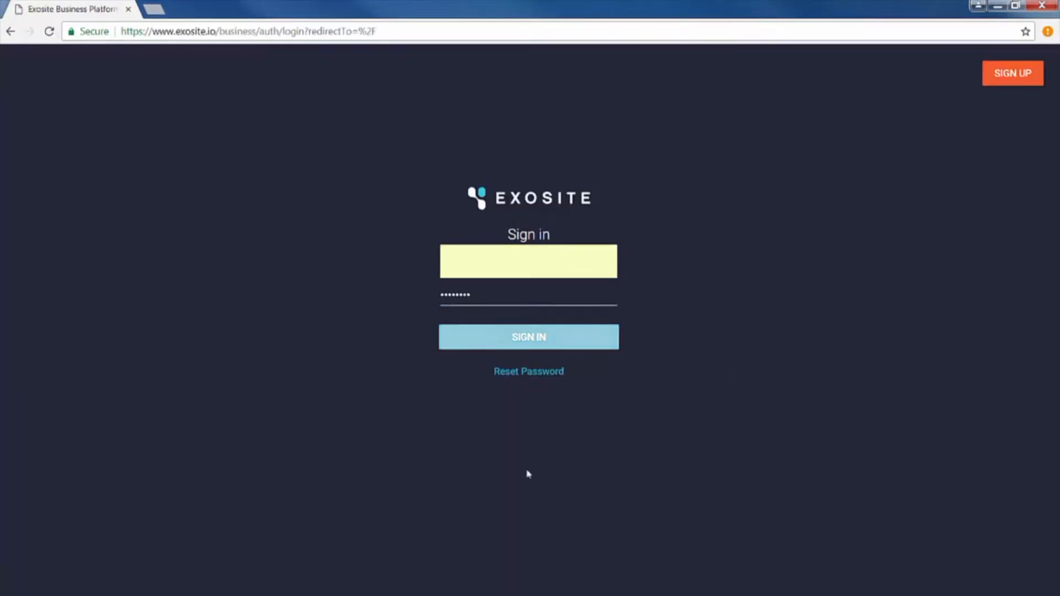
- Sign in, browse the IoT Exchange and select the TI SimpleLink LaunchPad product
left_click(529, 337)
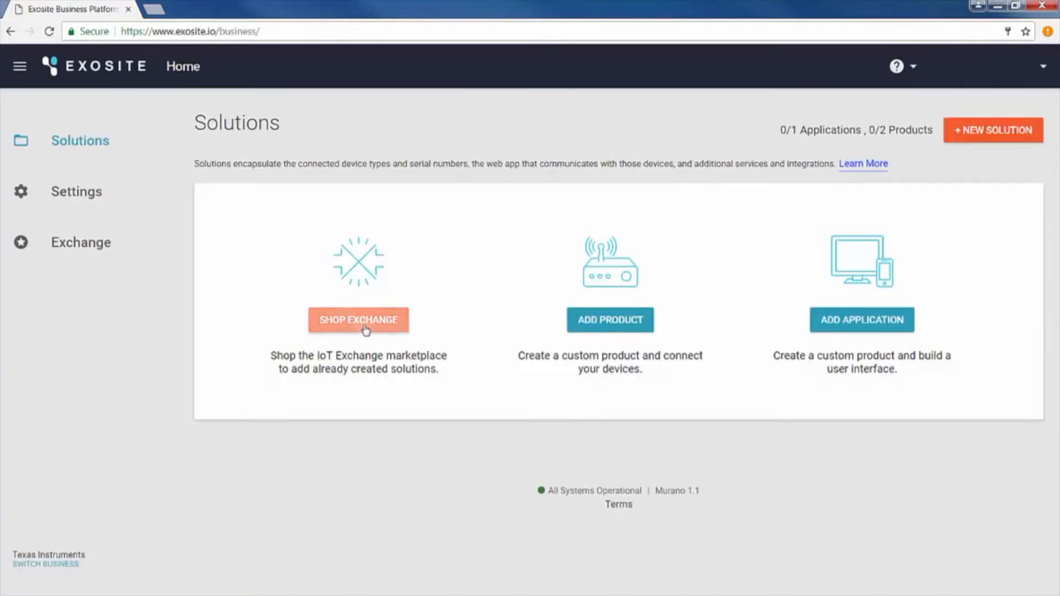
left_click(358, 319)
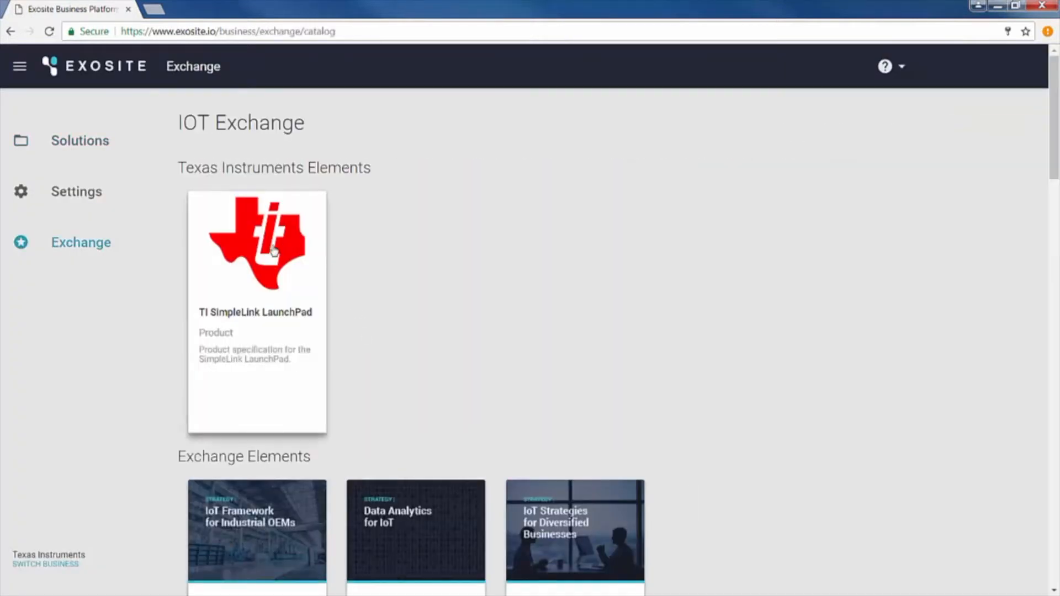
left_click(256, 251)
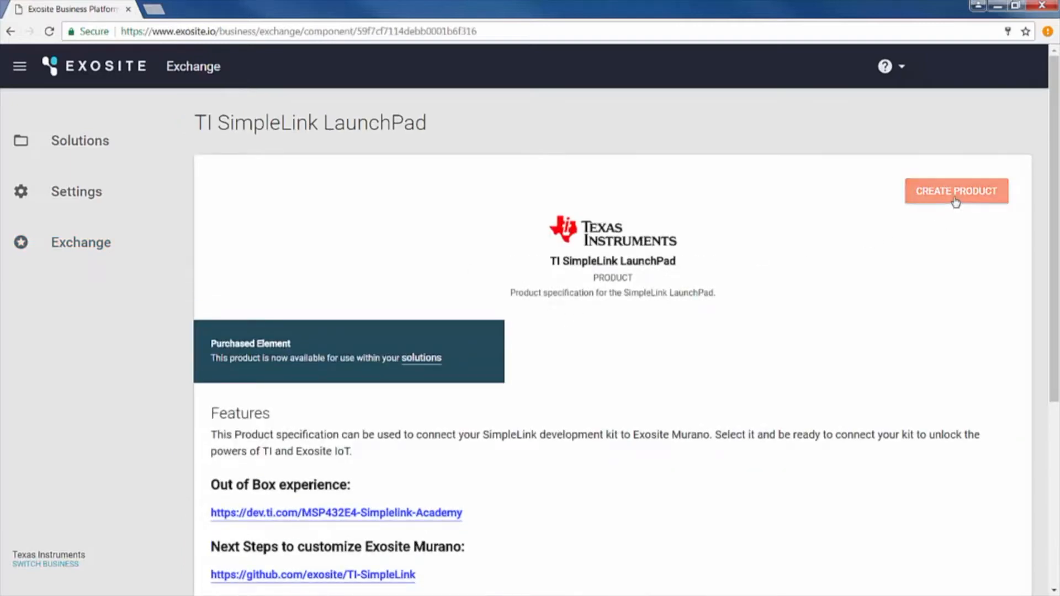
- Create a TI SimpleLink LaunchPad product with domain name mspexp432e401y
left_click(956, 191)
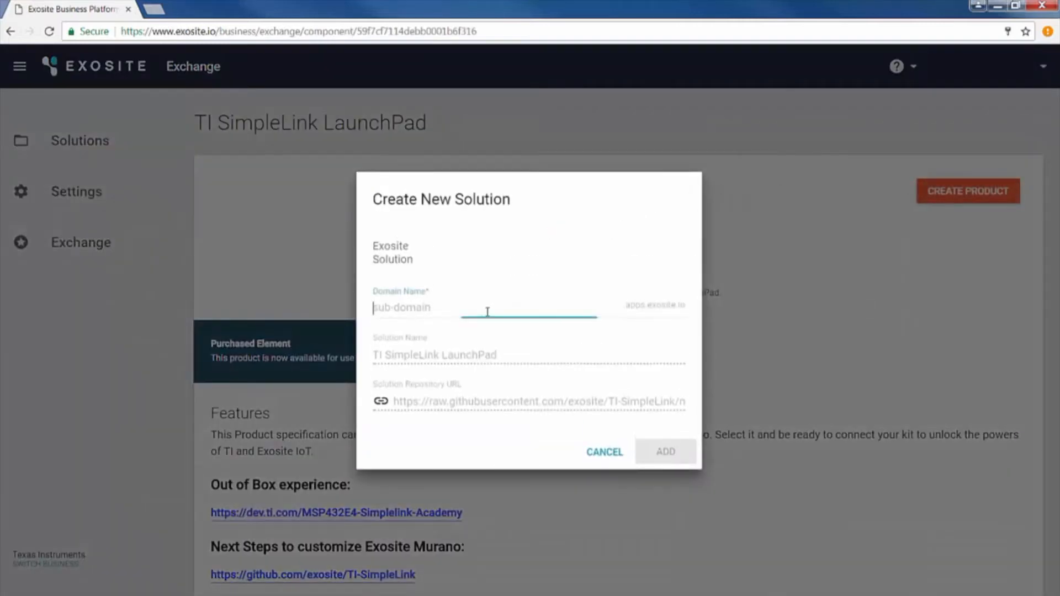
type("mspexp")
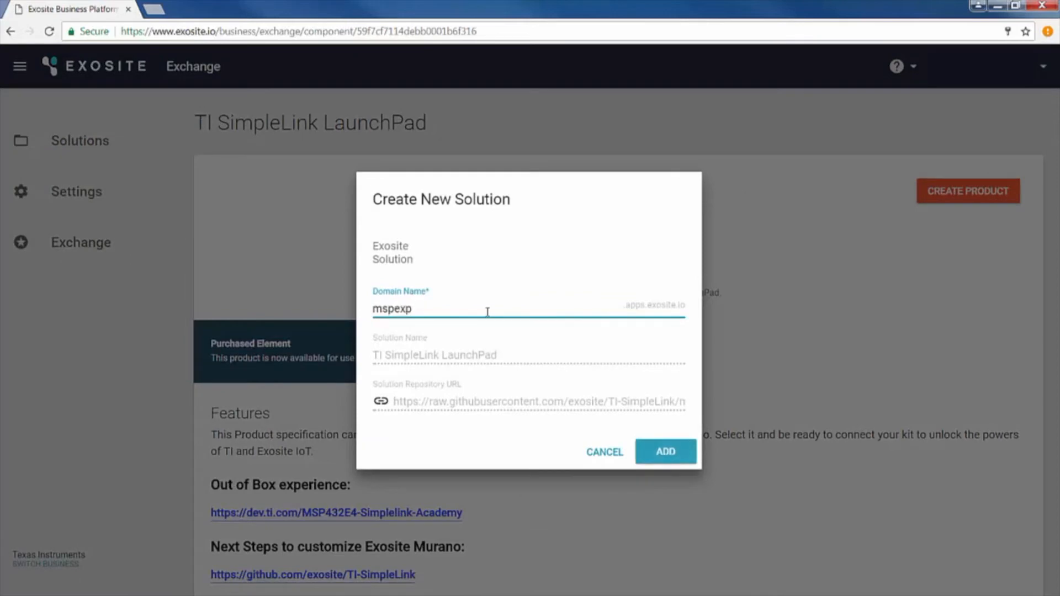
type("432e401y")
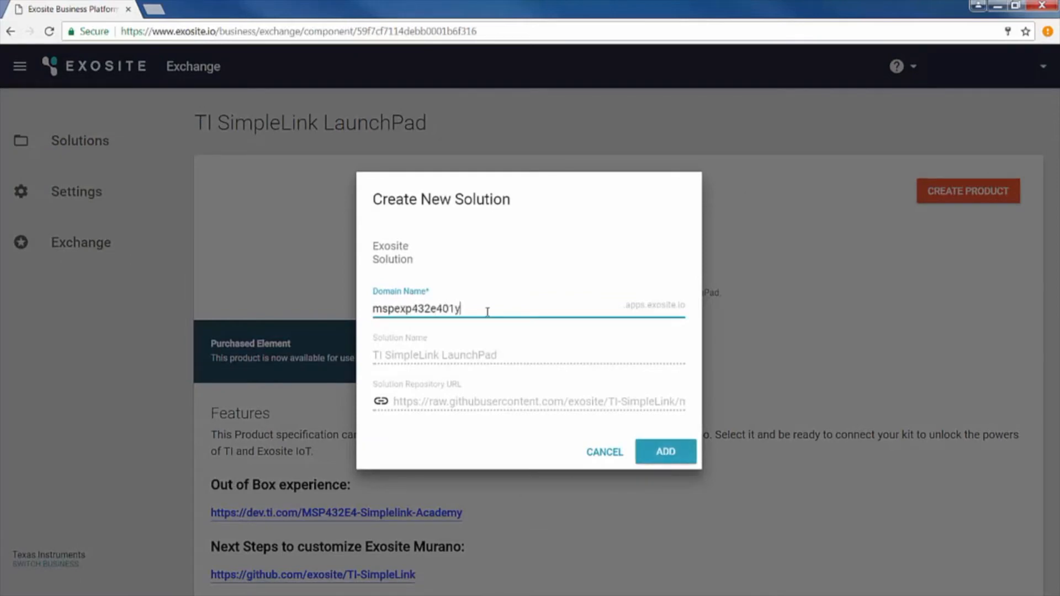
left_click(665, 451)
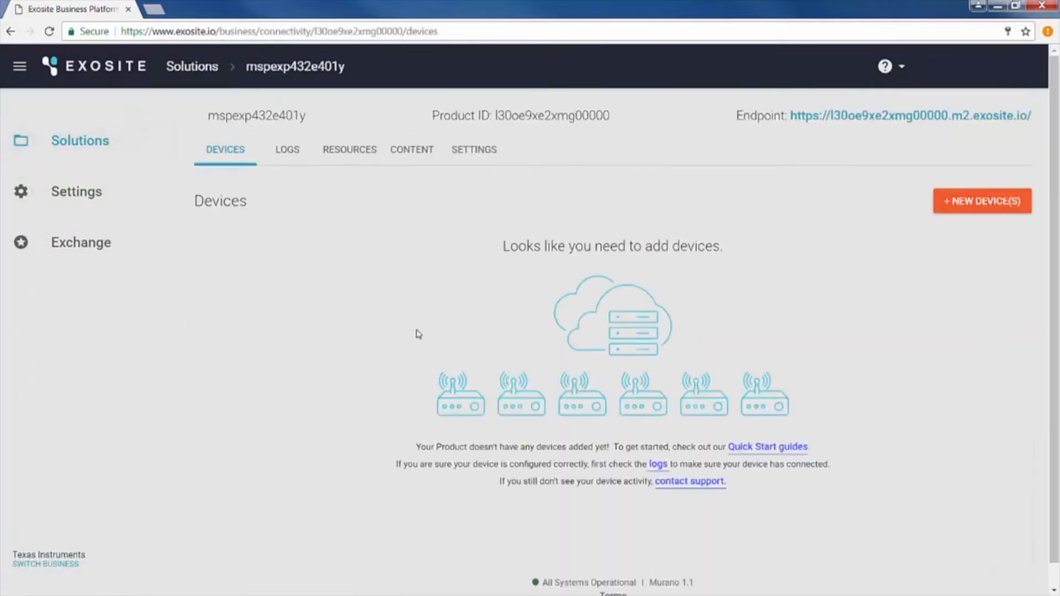
- Enable 'Allow development devices to connect' in the product settings and save
left_click(473, 149)
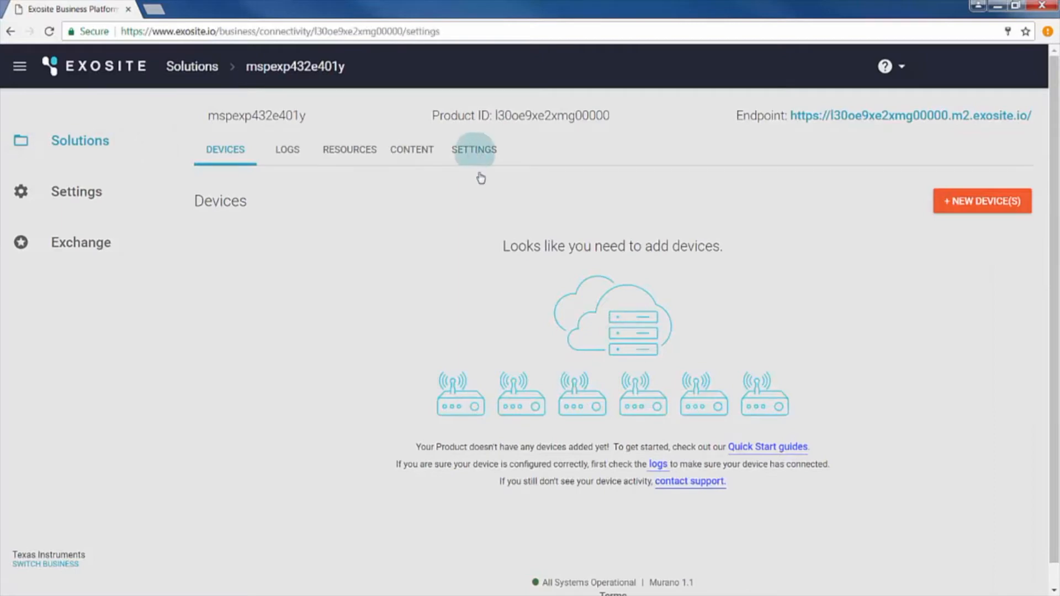
left_click(474, 149)
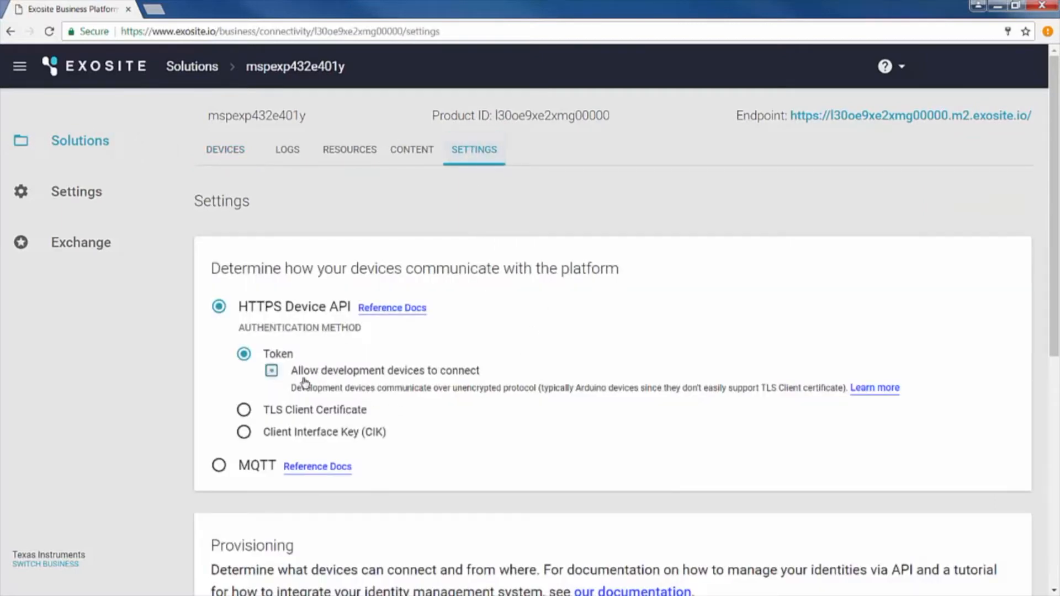
scroll("down", 3)
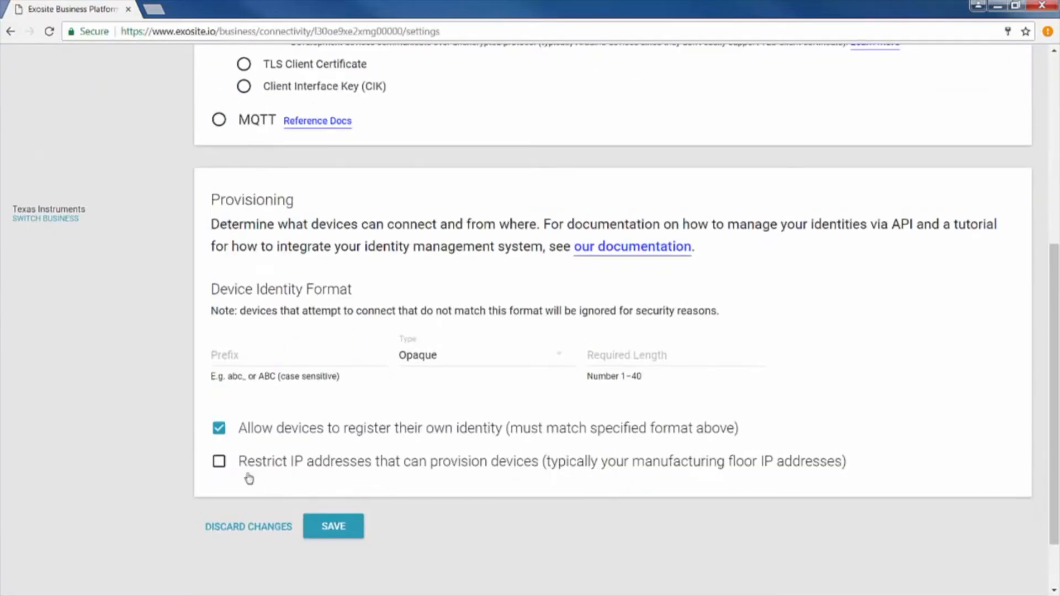
left_click(332, 525)
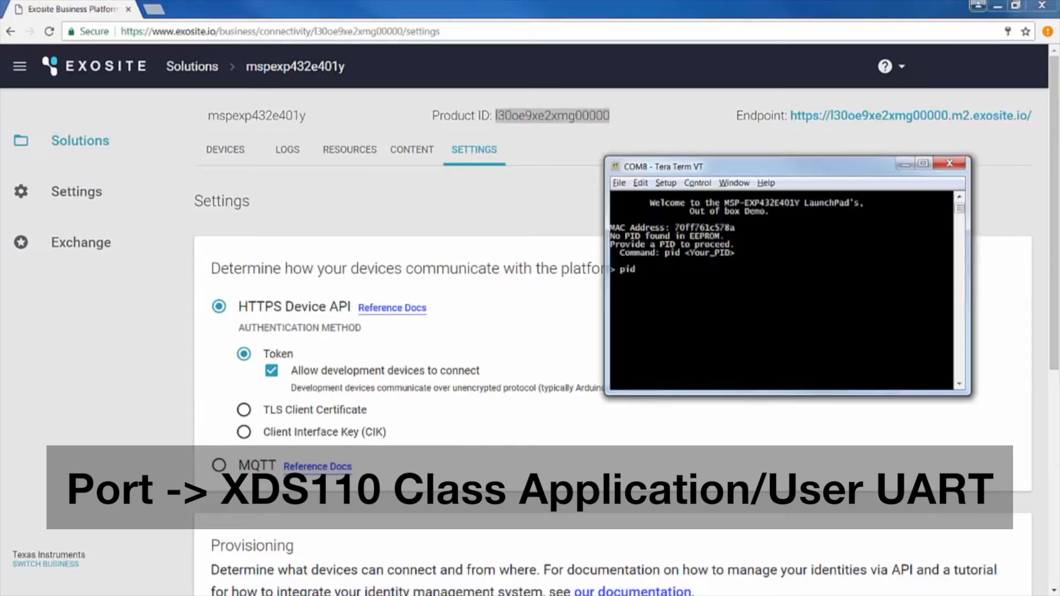
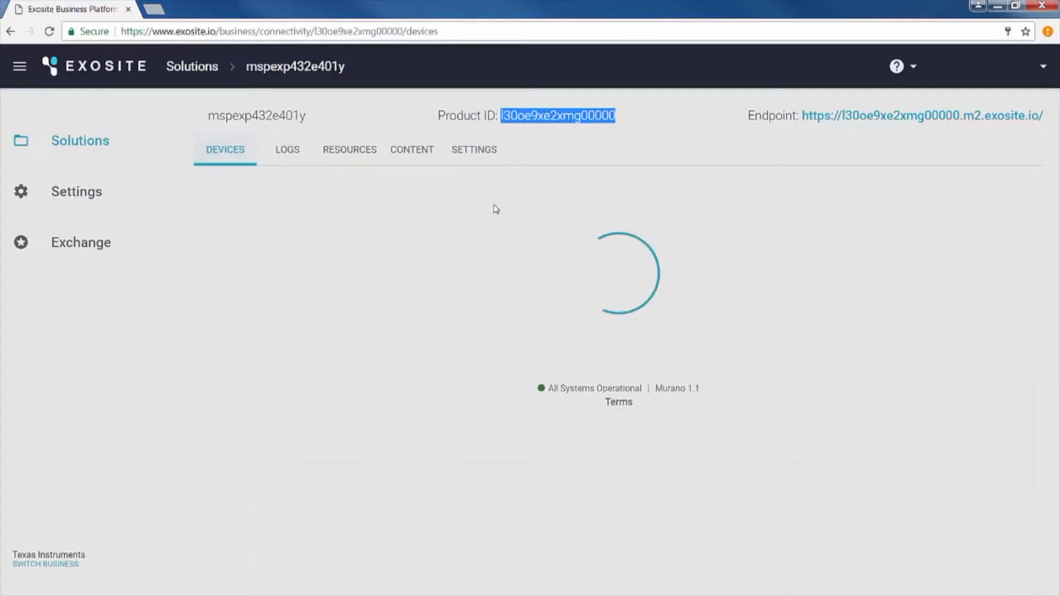
mouse_move(522, 278)
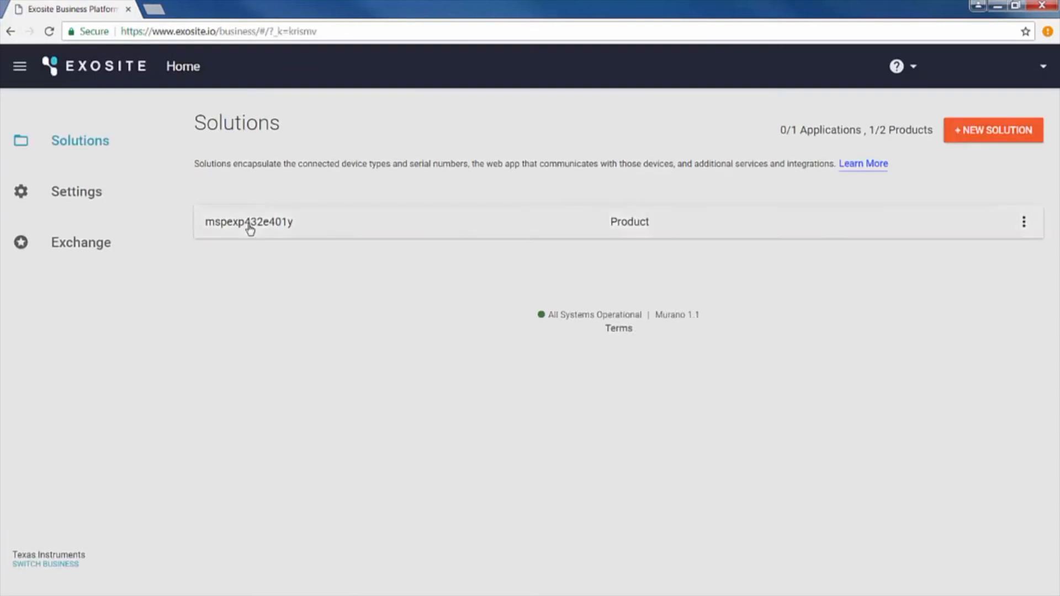
- From the mspexp432e401y product, view the connected LaunchPad device's dashboard via Actions
left_click(248, 222)
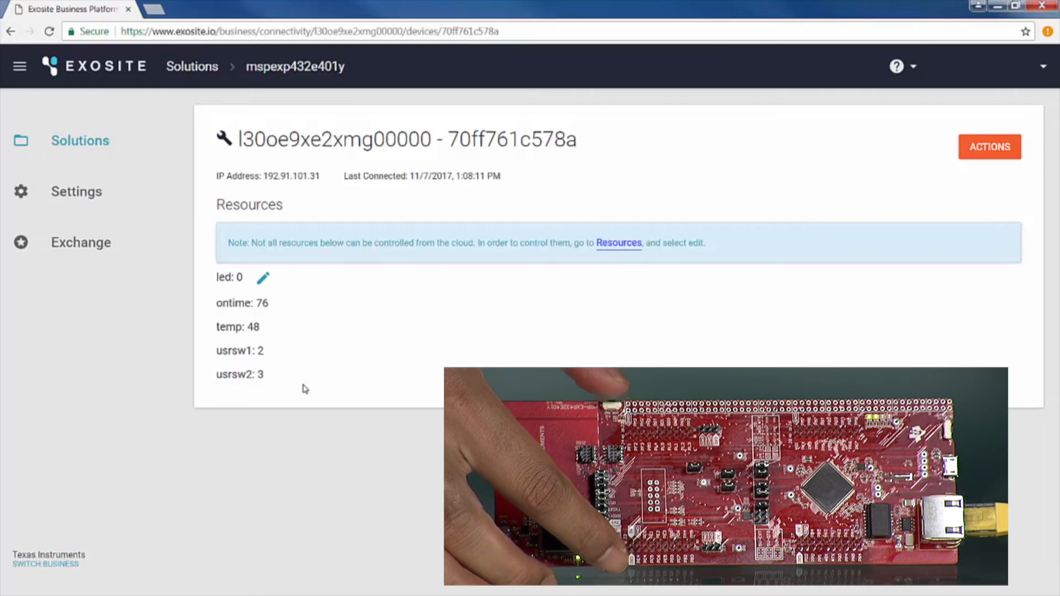
left_click(989, 147)
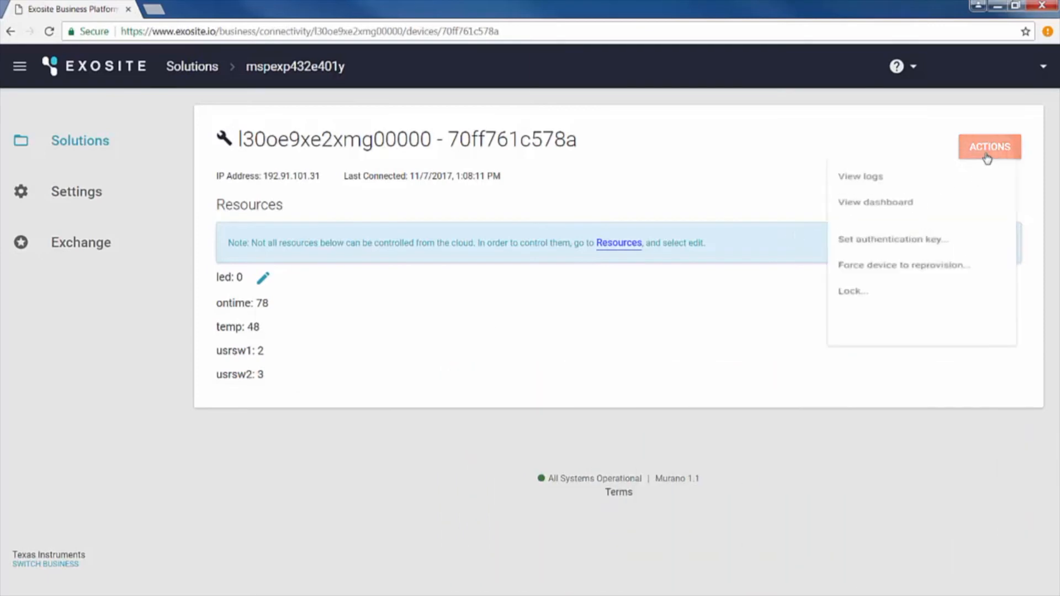
left_click(875, 203)
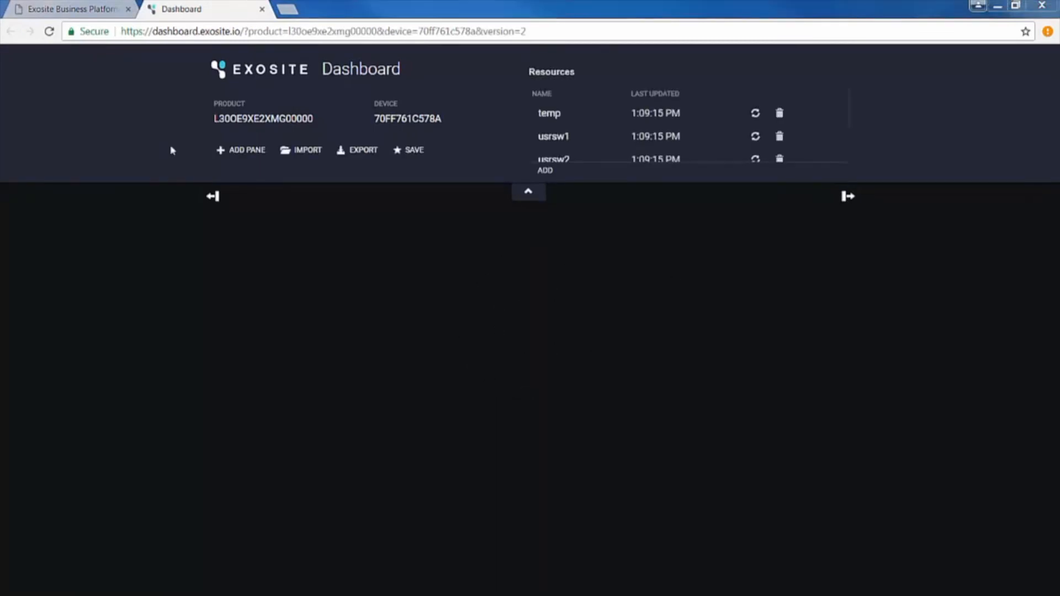
- Add a pane with a new widget of type Toggle Switch
left_click(239, 149)
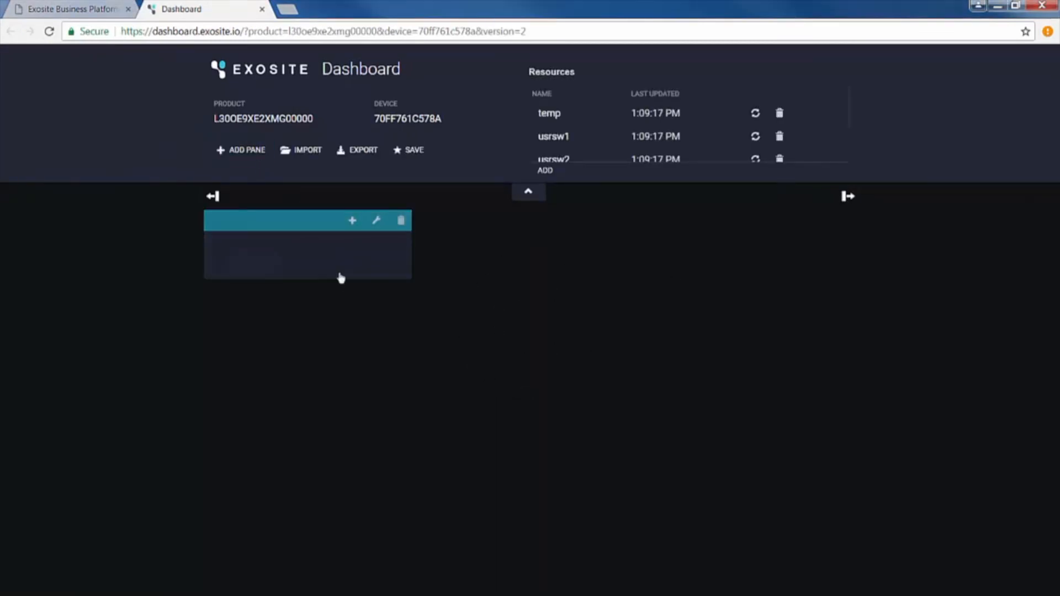
left_click(351, 220)
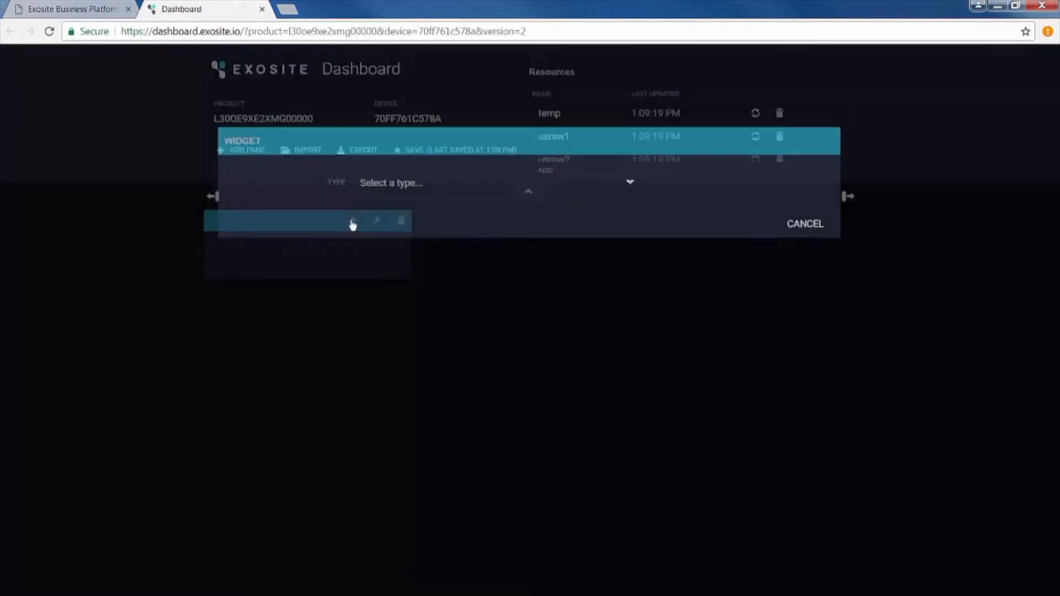
left_click(497, 182)
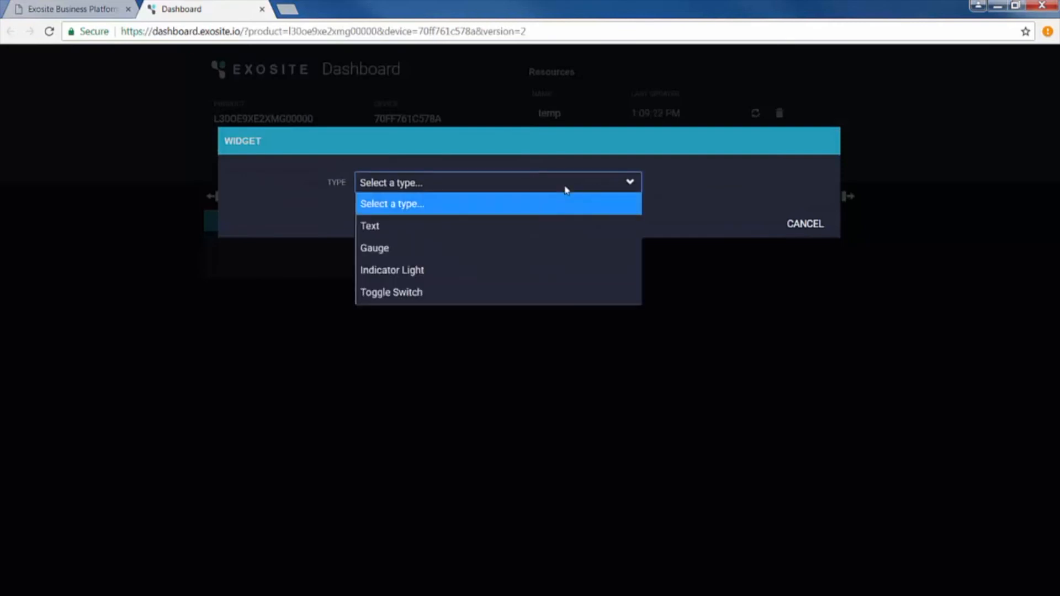
left_click(391, 291)
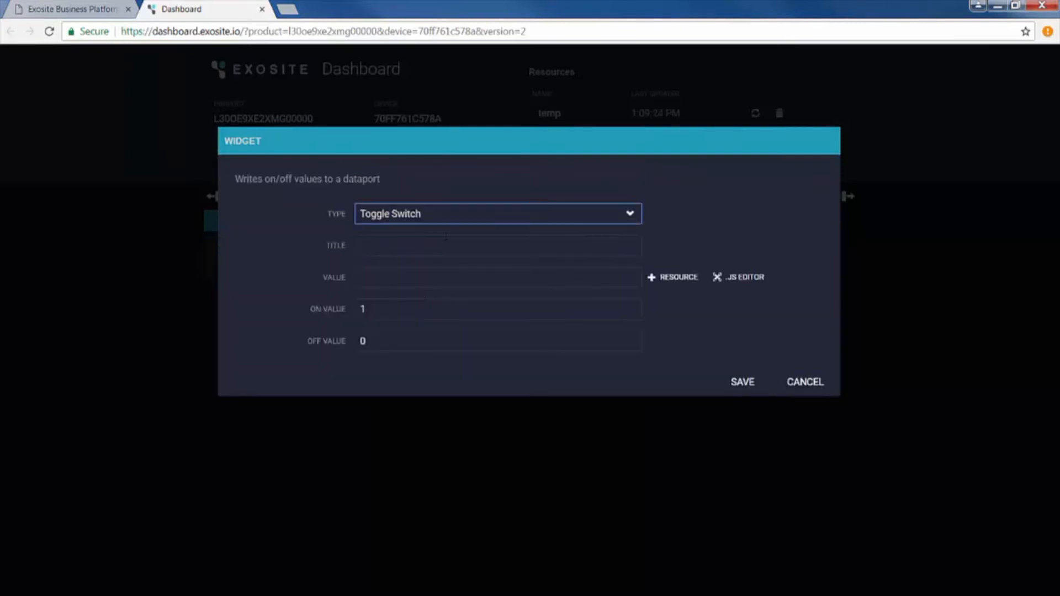
- Title the switch LED D1, bind its value to resources["led"] and save the widget
type("LED")
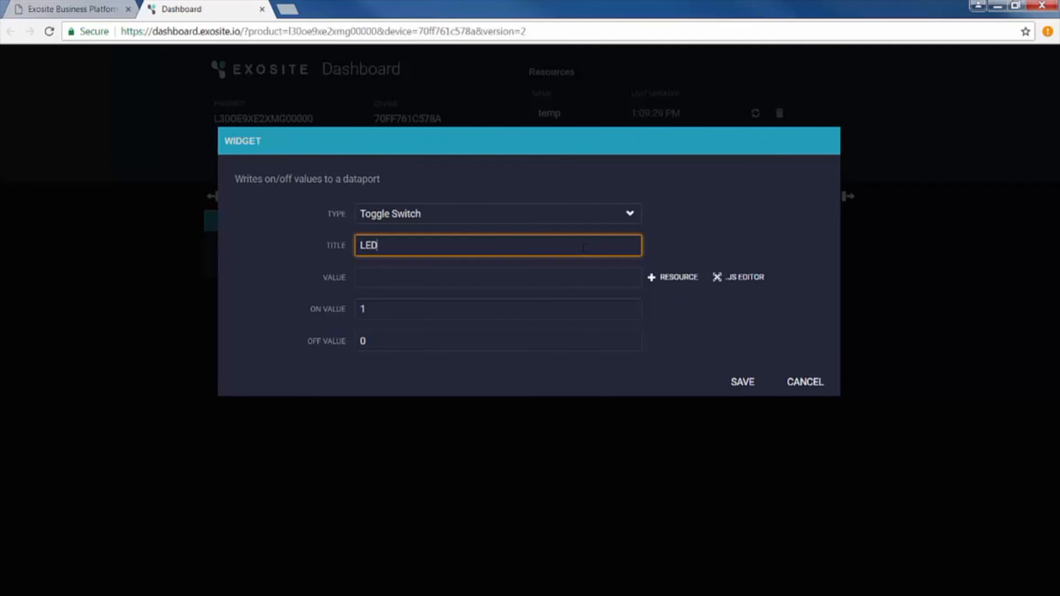
left_click(677, 276)
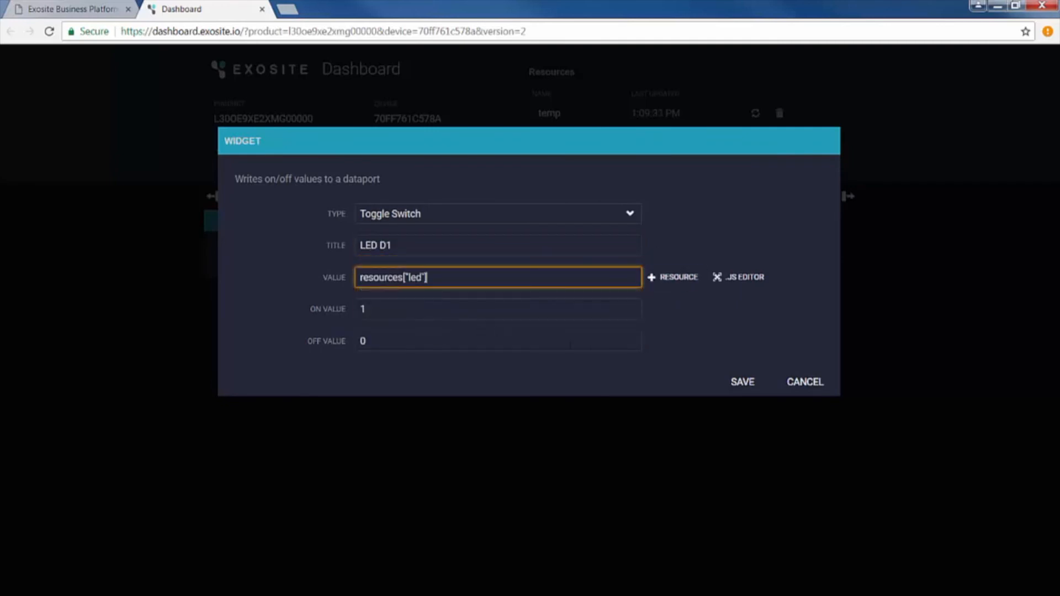
left_click(742, 381)
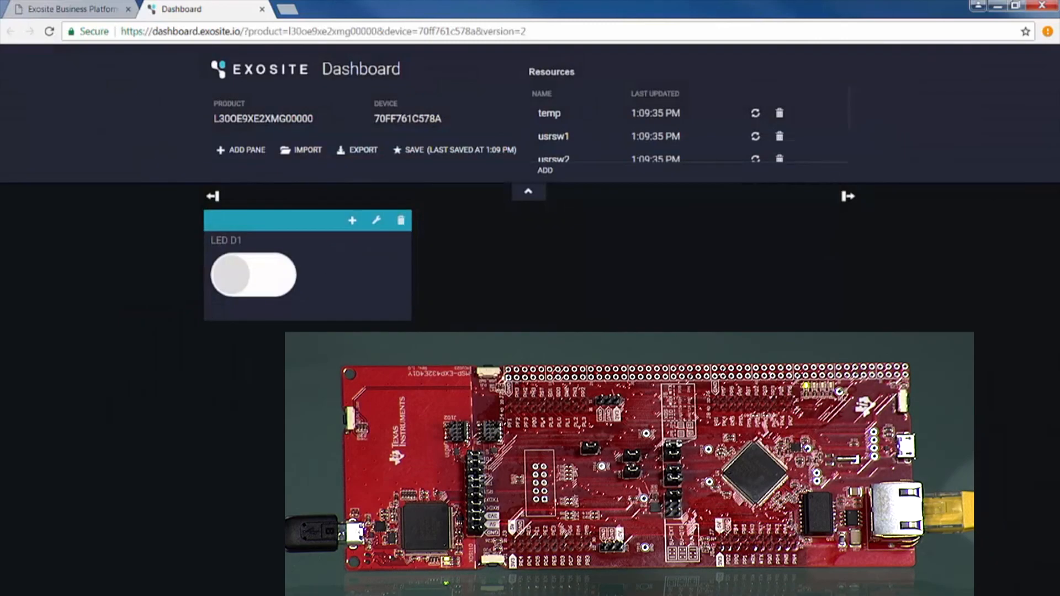
- Switch the LED D1 toggle on to light the LaunchPad LED
left_click(252, 276)
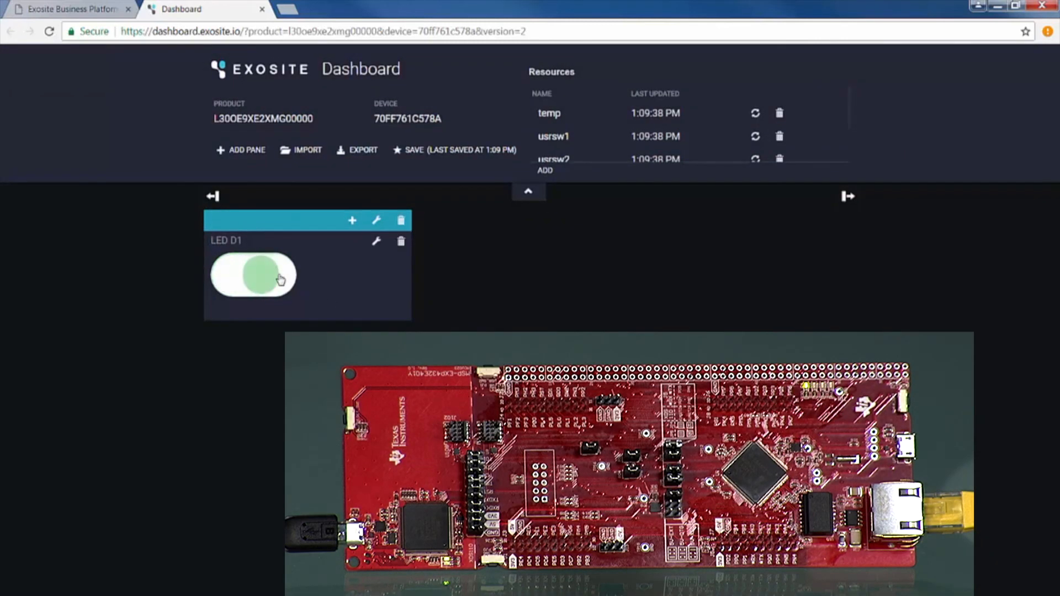
left_click(251, 277)
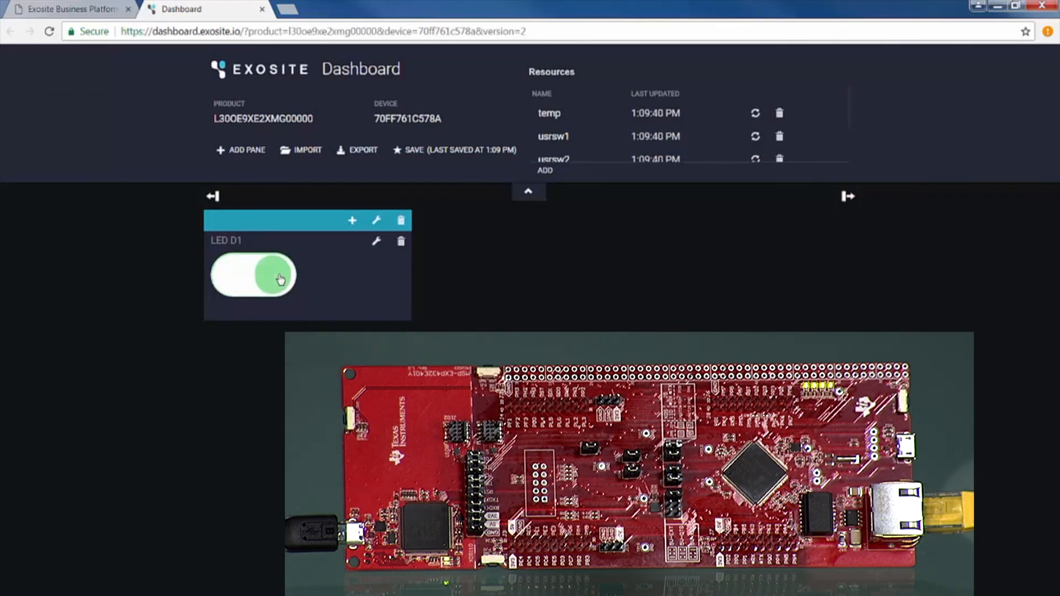